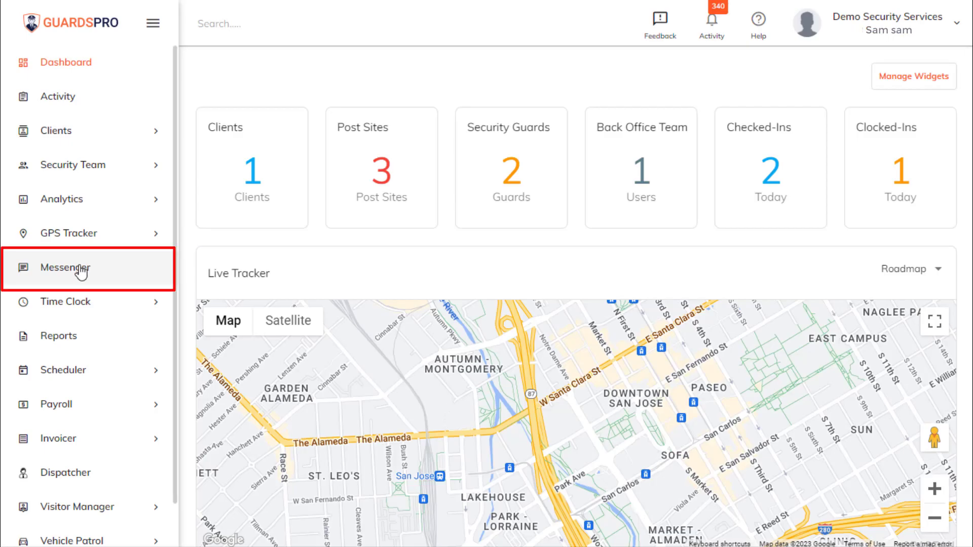
Start a new Messenger conversation for the Walmart # 9 post site and send 'Hi'
{"action": "left_click", "coordinate": [64, 268]}
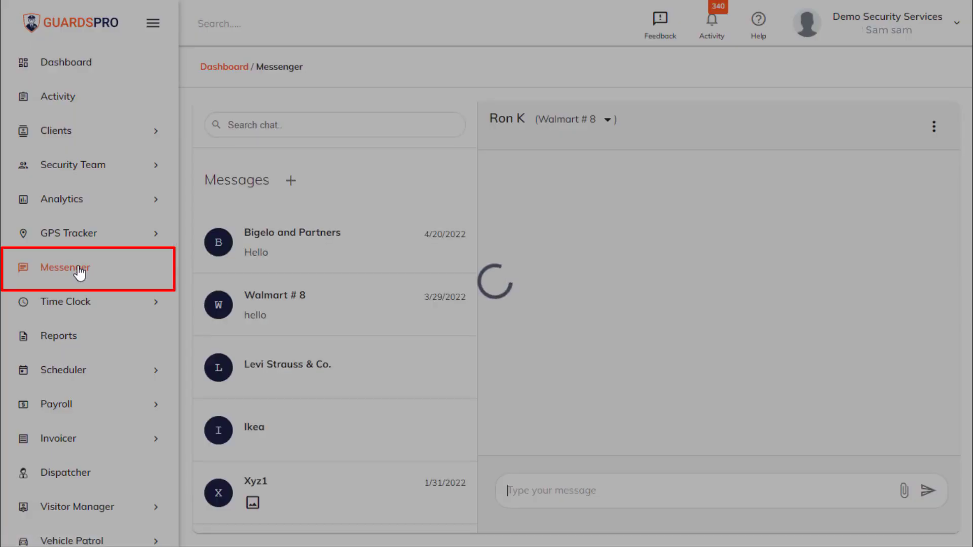
{"action": "left_click", "coordinate": [289, 180]}
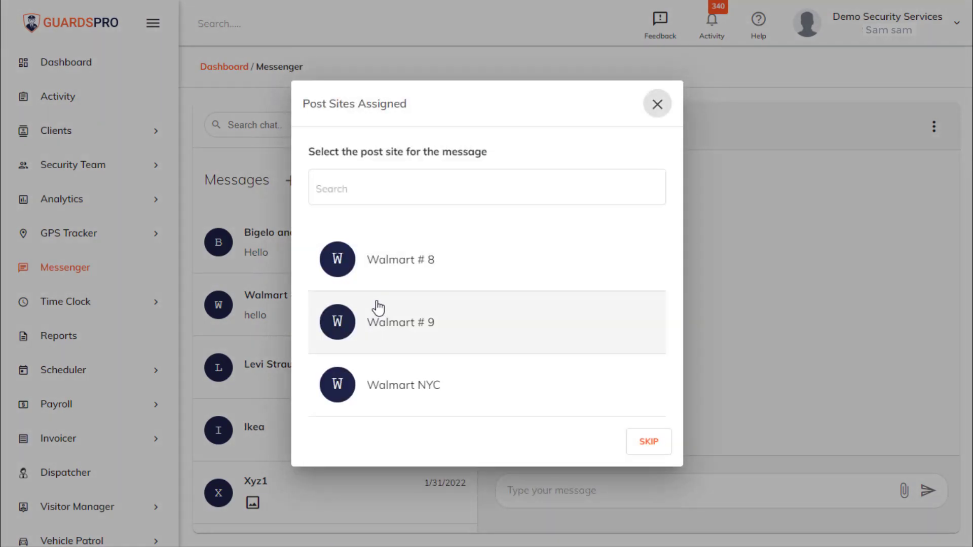
{"action": "left_click", "coordinate": [400, 322]}
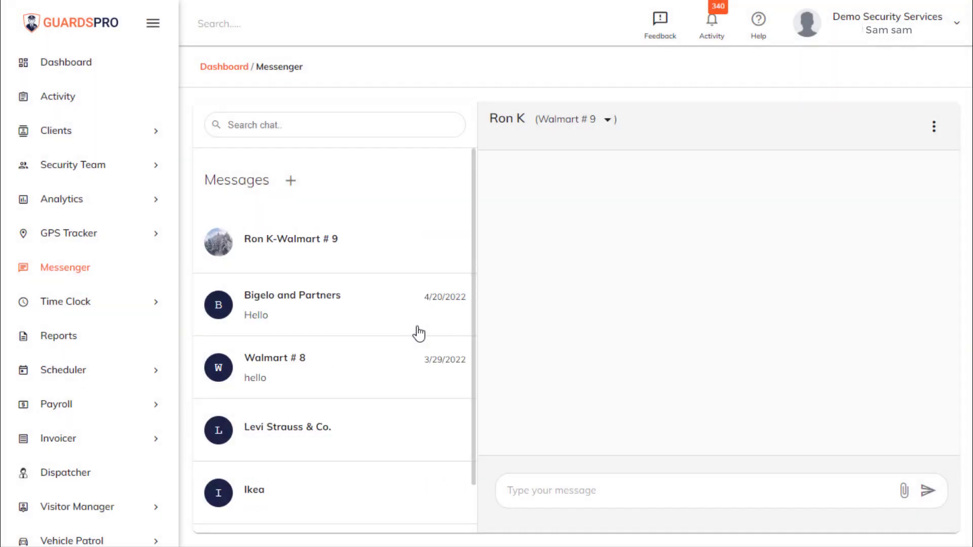
{"action": "type", "text": "Hi"}
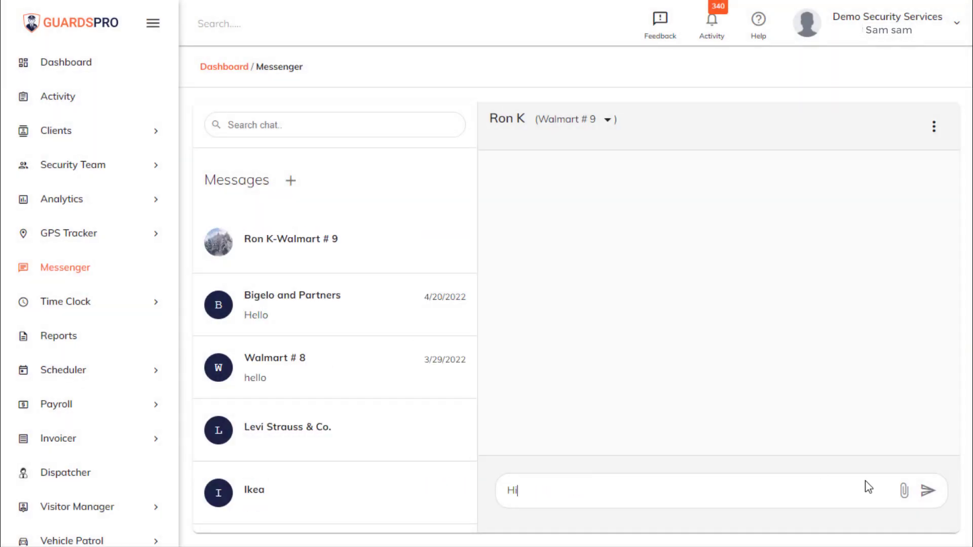
{"action": "left_click", "coordinate": [928, 491]}
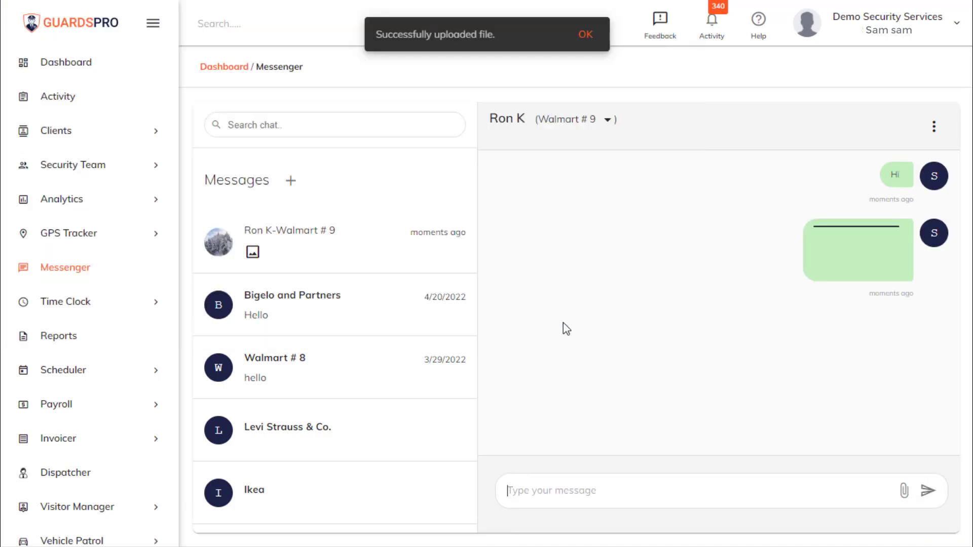